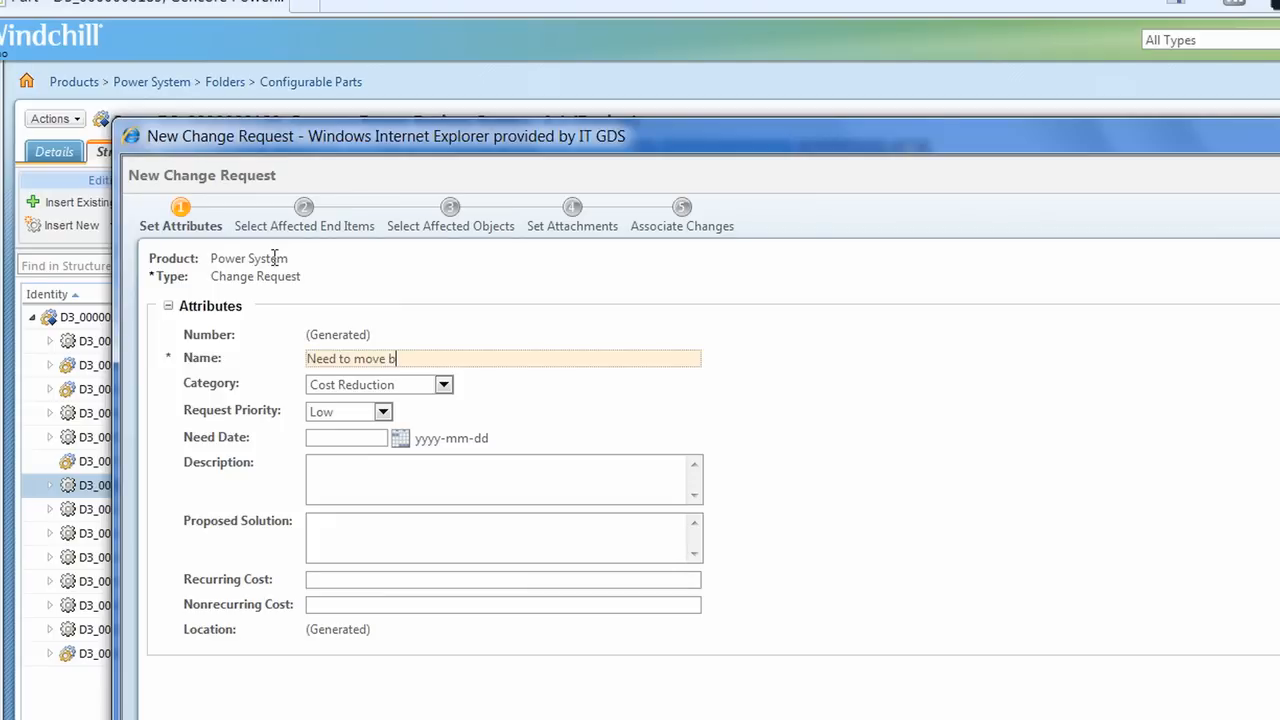
text(Cust)
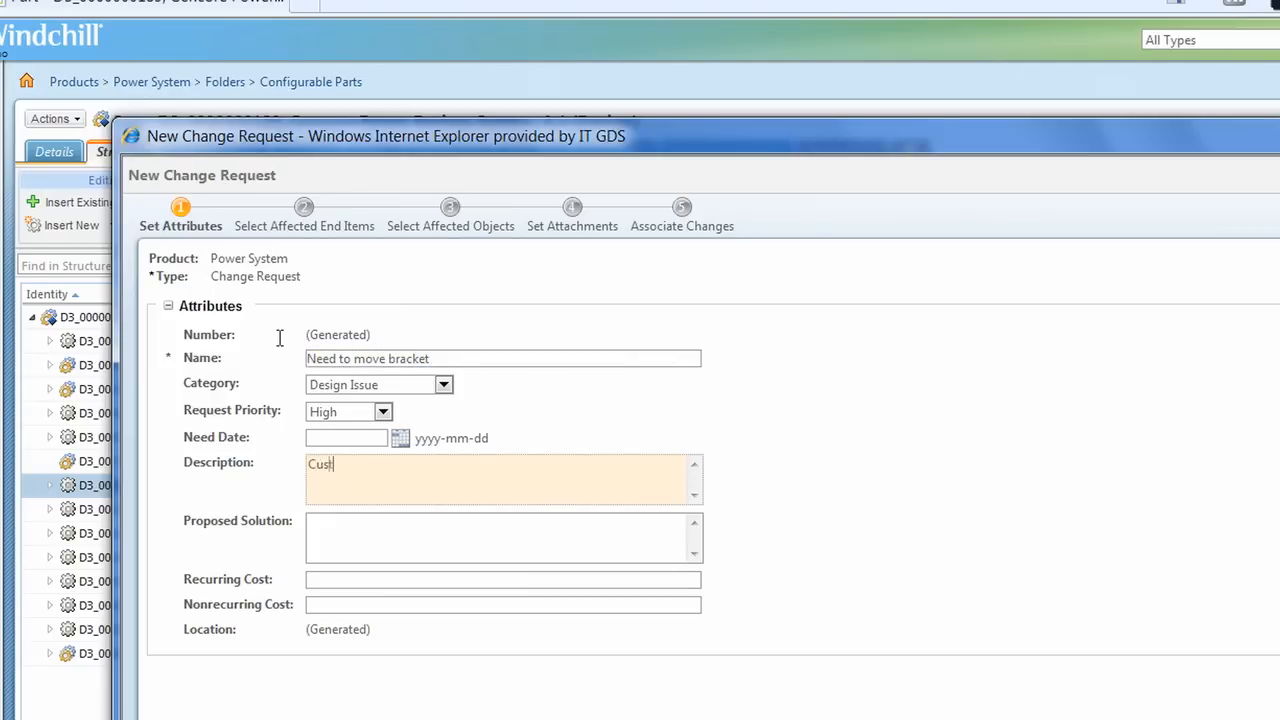